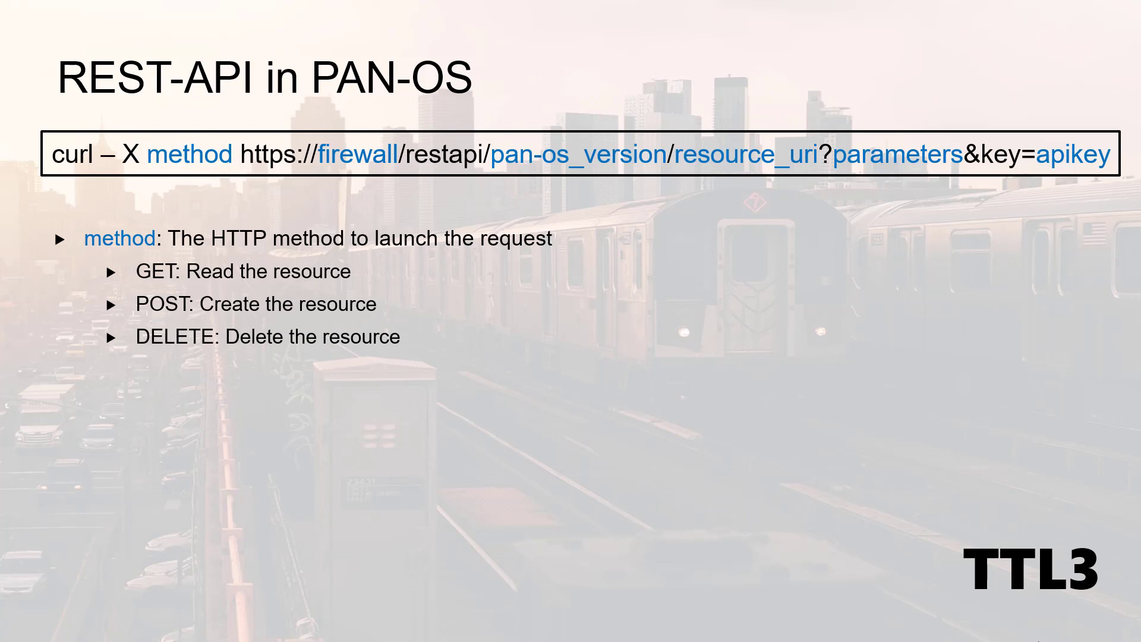
Bring up the terminal holding the API key output and the my_network 192.168.1.0/24 POST command
{"action": "key", "text": "right"}
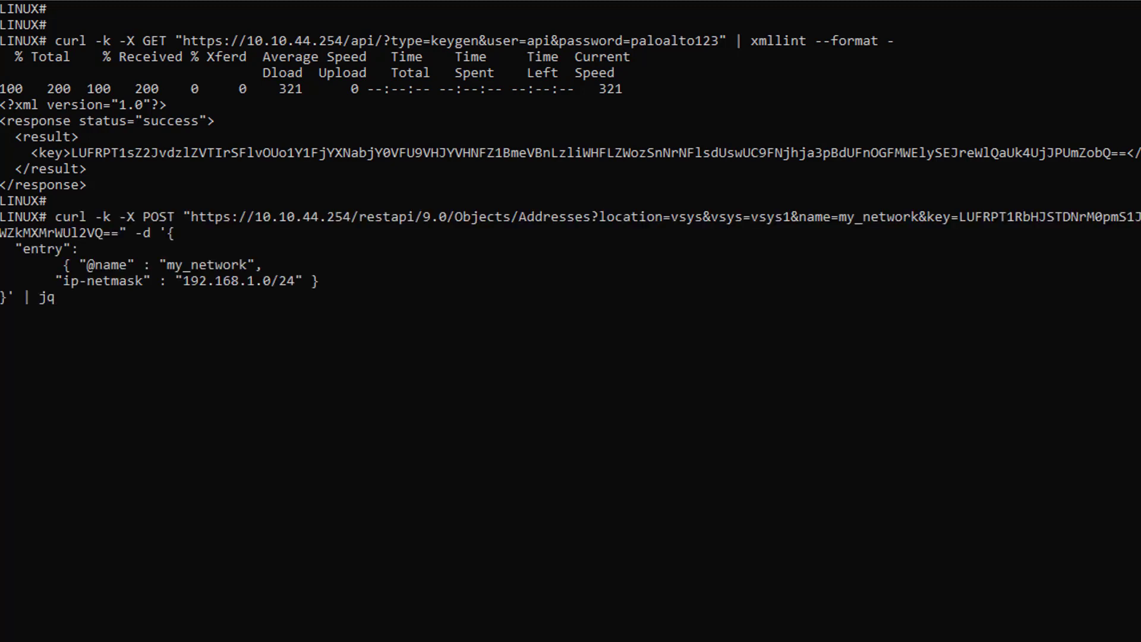
{"action": "double_click", "coordinate": [135, 217]}
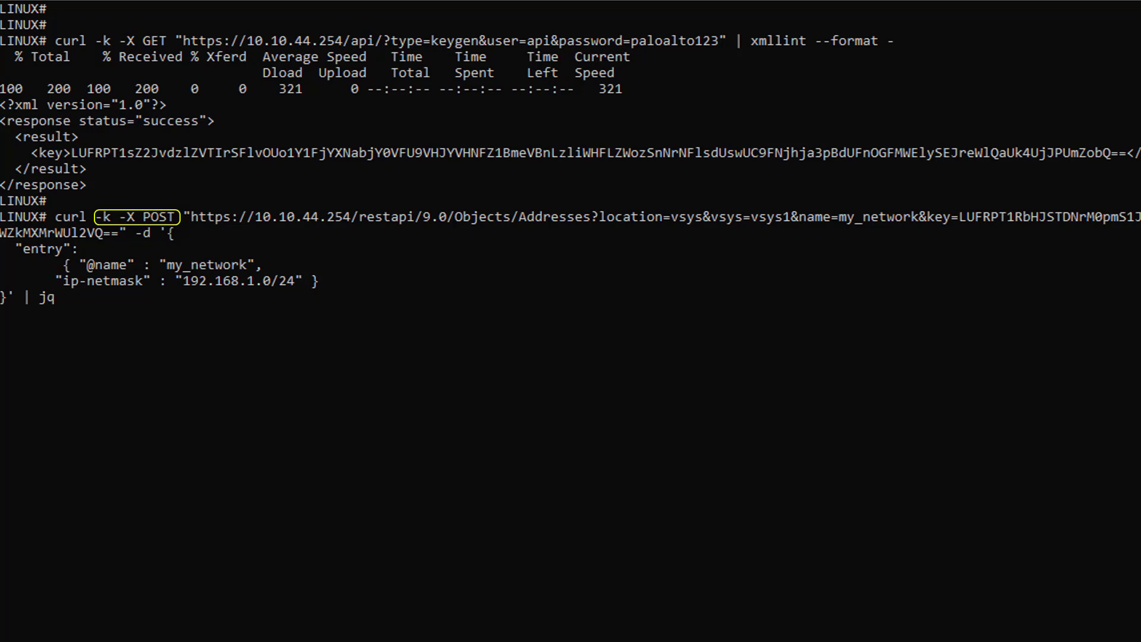
{"action": "left_click", "coordinate": [136, 216]}
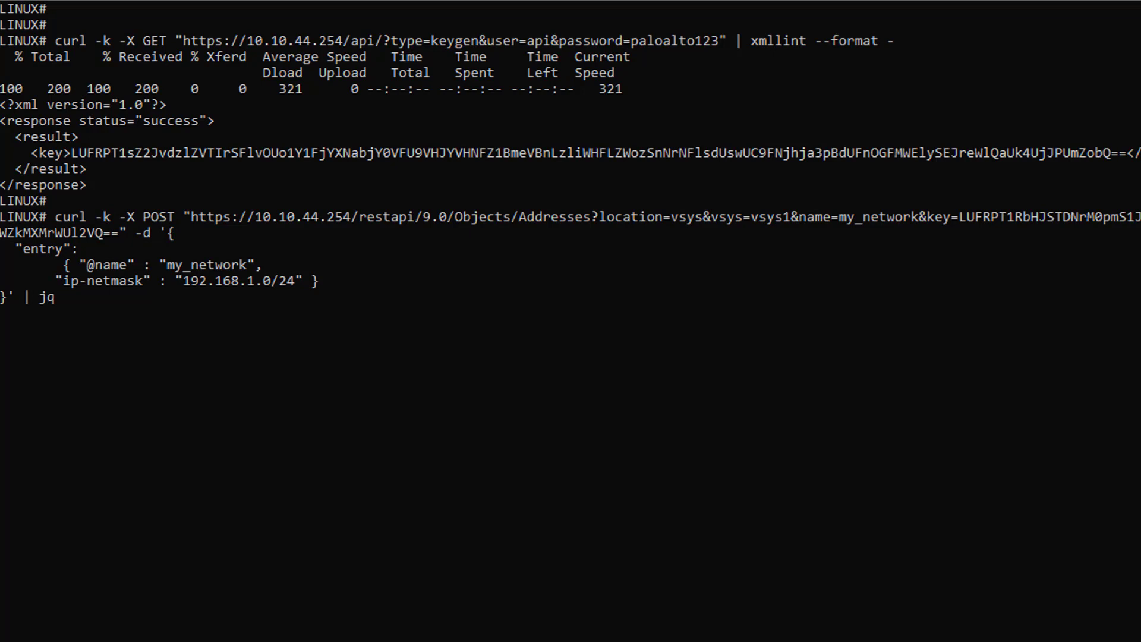
{"action": "double_click", "coordinate": [434, 217]}
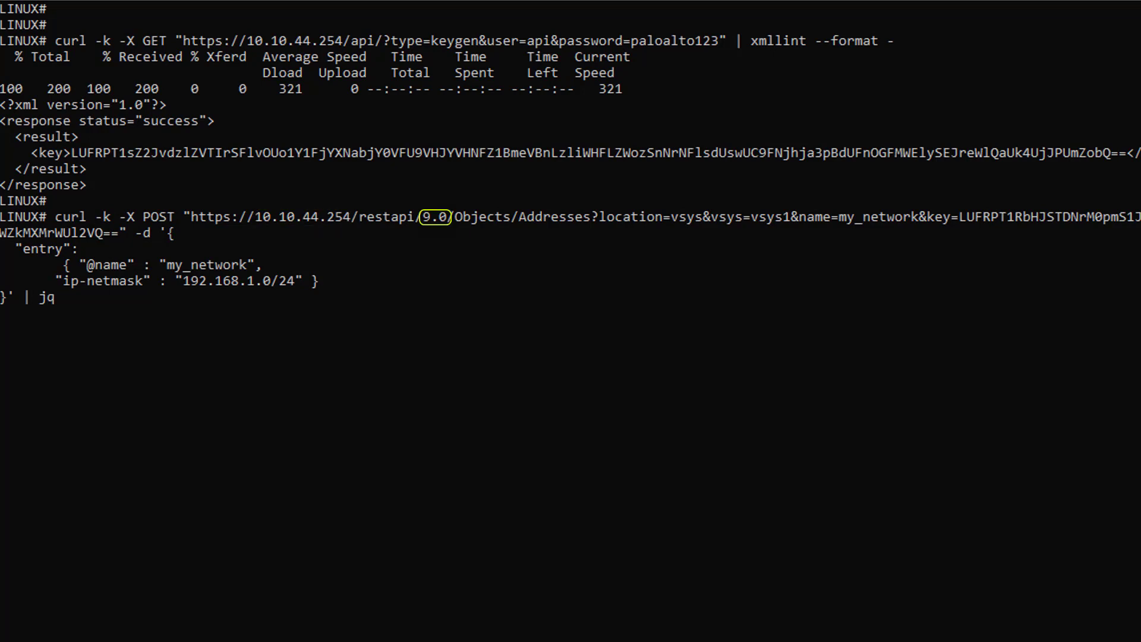